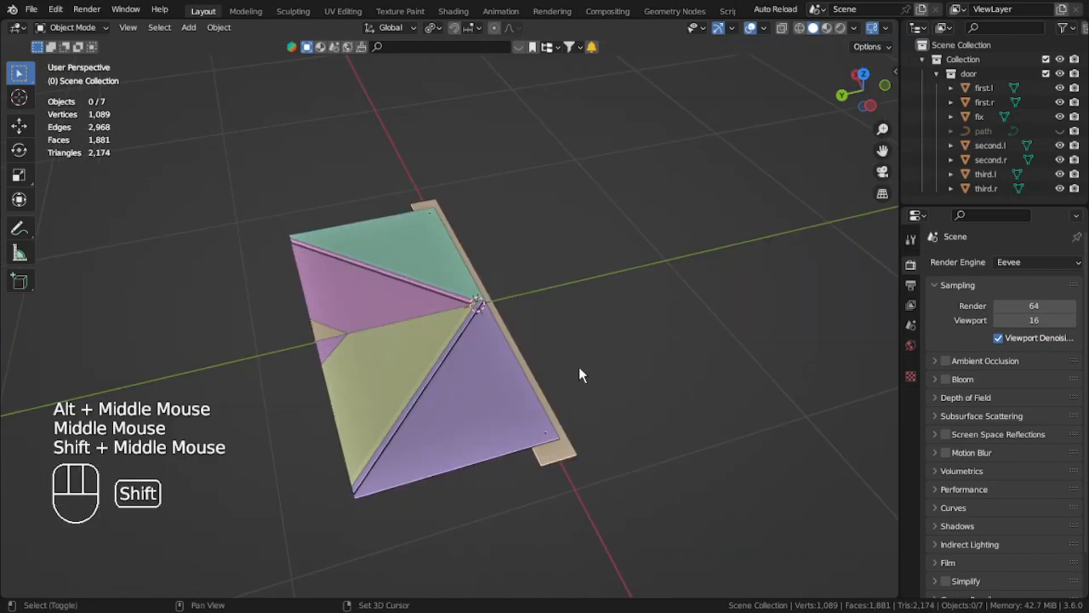
# Add the armature at the door hinge and extrude bones snapped to the panel vertices, setting Bone.002's tail height.
pyautogui.press('Tab')
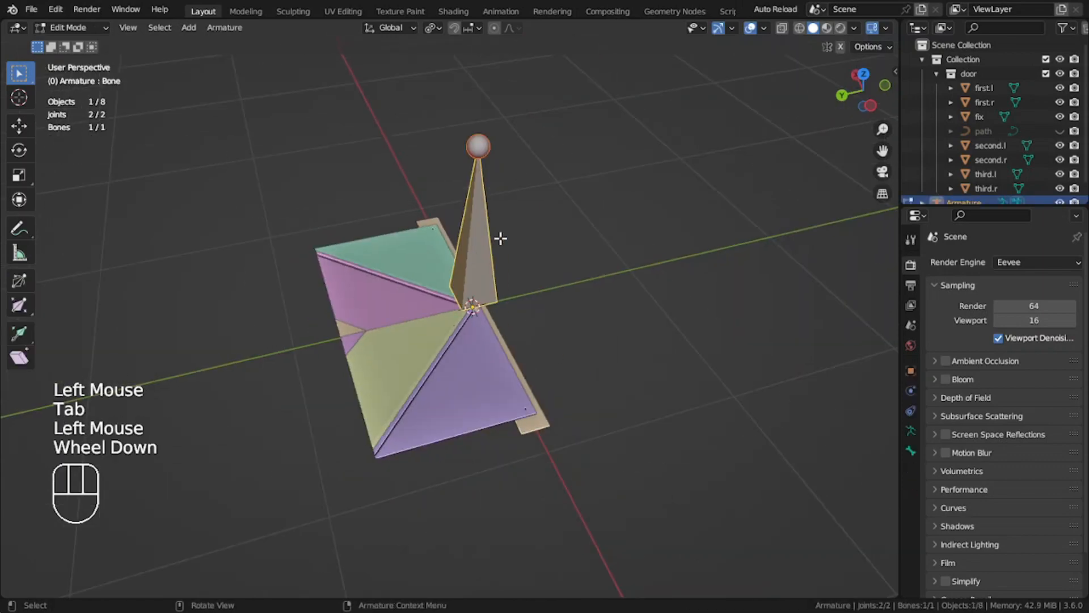
pyautogui.press('n')
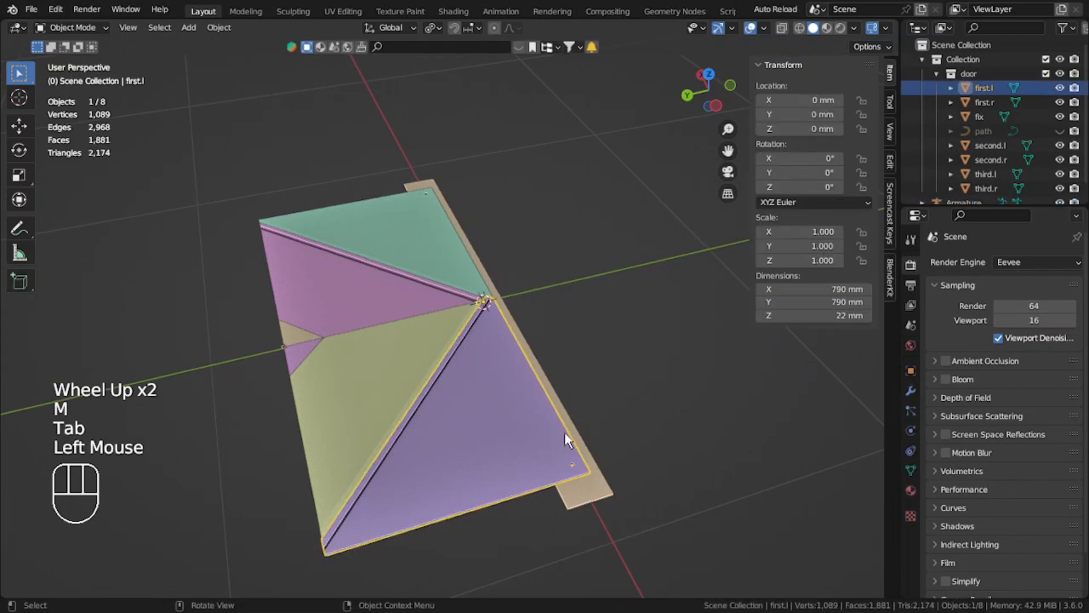
pyautogui.press('Tab')
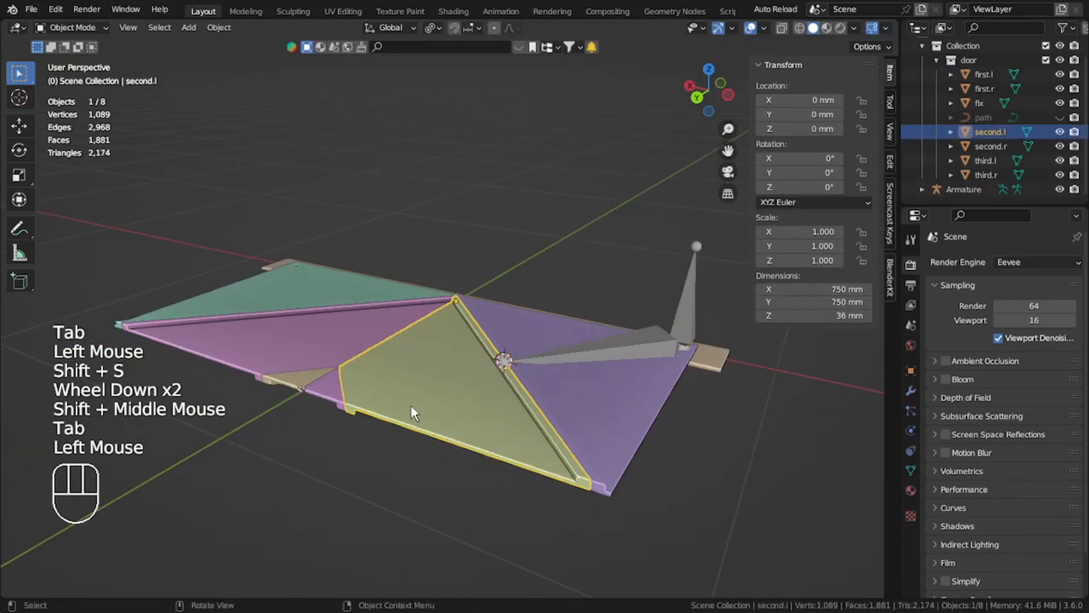
pyautogui.press('Tab')
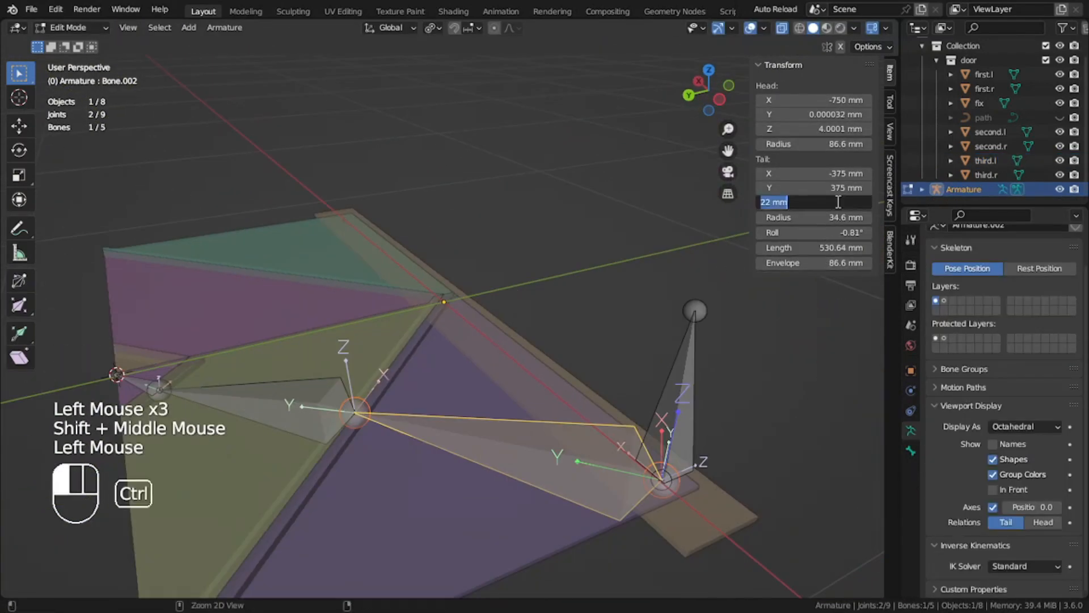
# Add upright control Bone.005 above the door, unhide the path arc, and parent the new bones with Keep Offset.
pyautogui.click(224, 27)
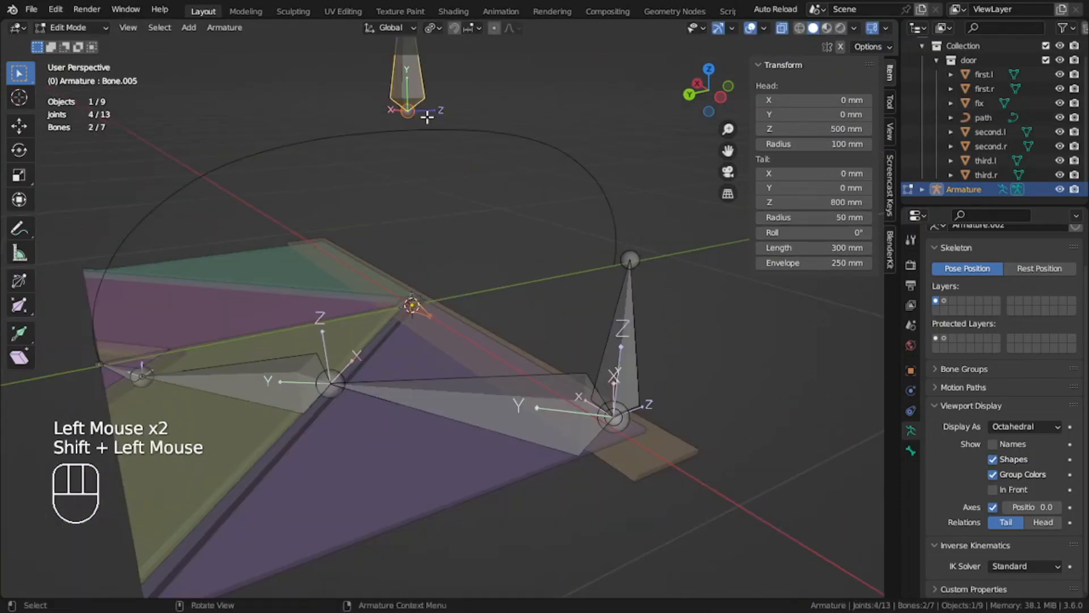
pyautogui.press('ctrl+tab')
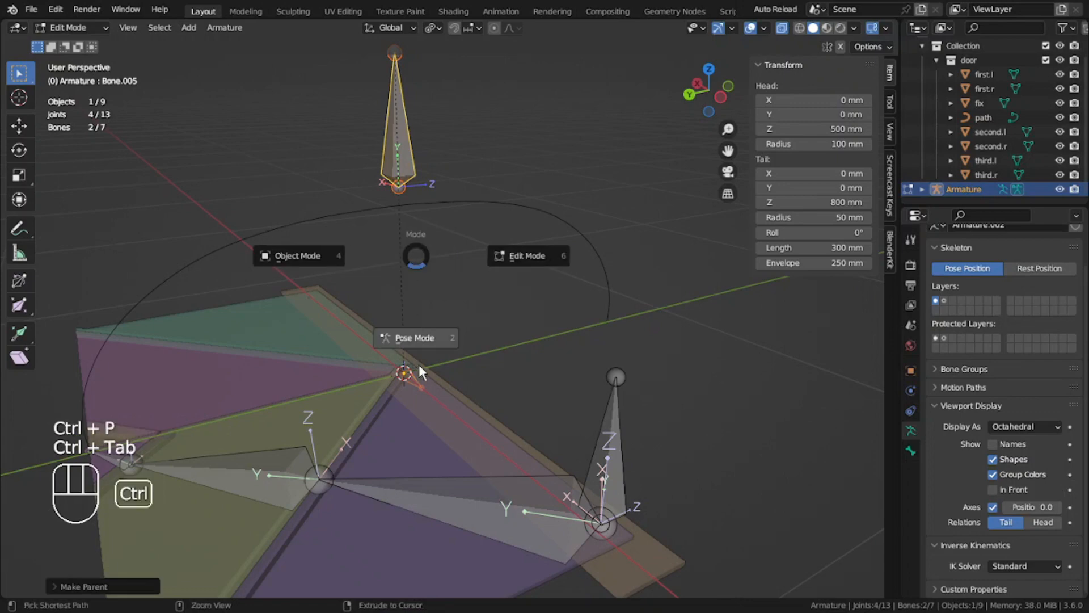
# In Pose Mode give Bone.006 a Clamp To (path) and IK to Bone.001 (chain 1), locking its X rotation.
pyautogui.click(414, 339)
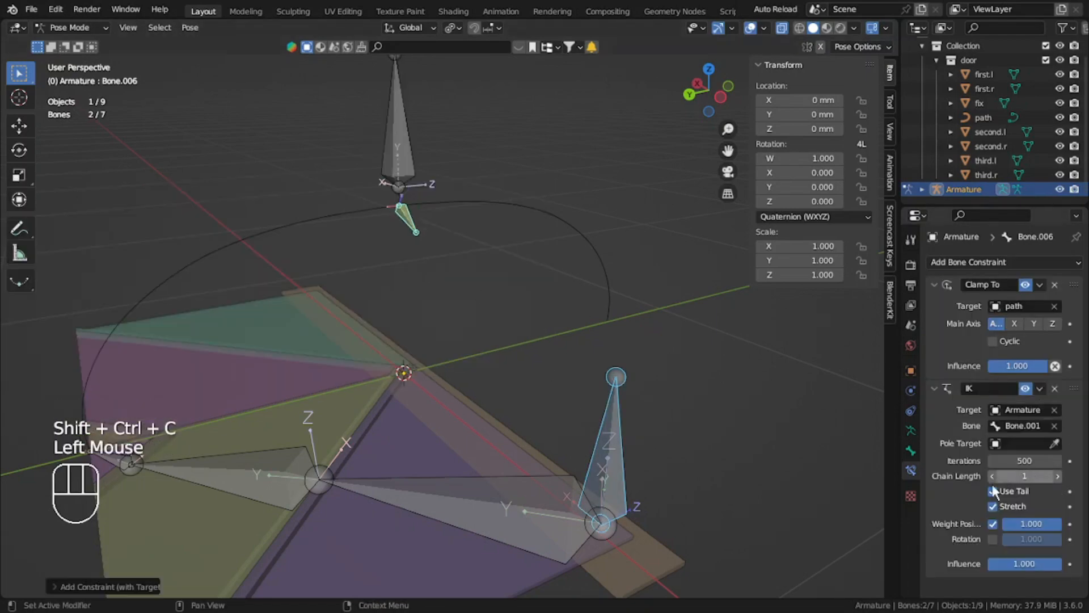
pyautogui.scroll(-3)
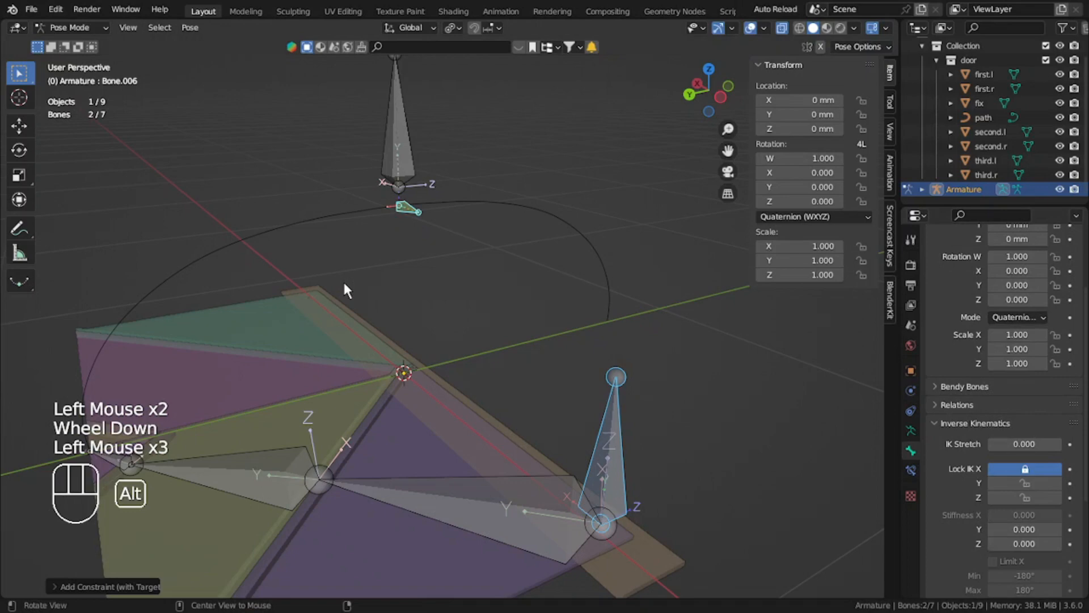
pyautogui.press('g')
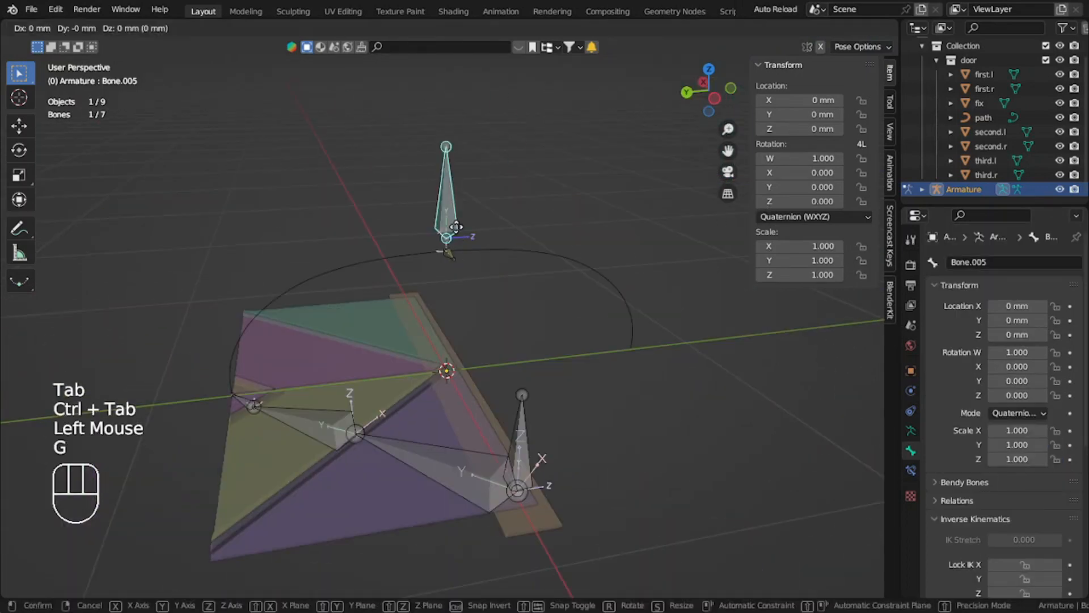
# Give Bone.002 an IK constraint aimed at Bone.006 with chain length 1, then select control bone Bone.005.
pyautogui.press('Tab')
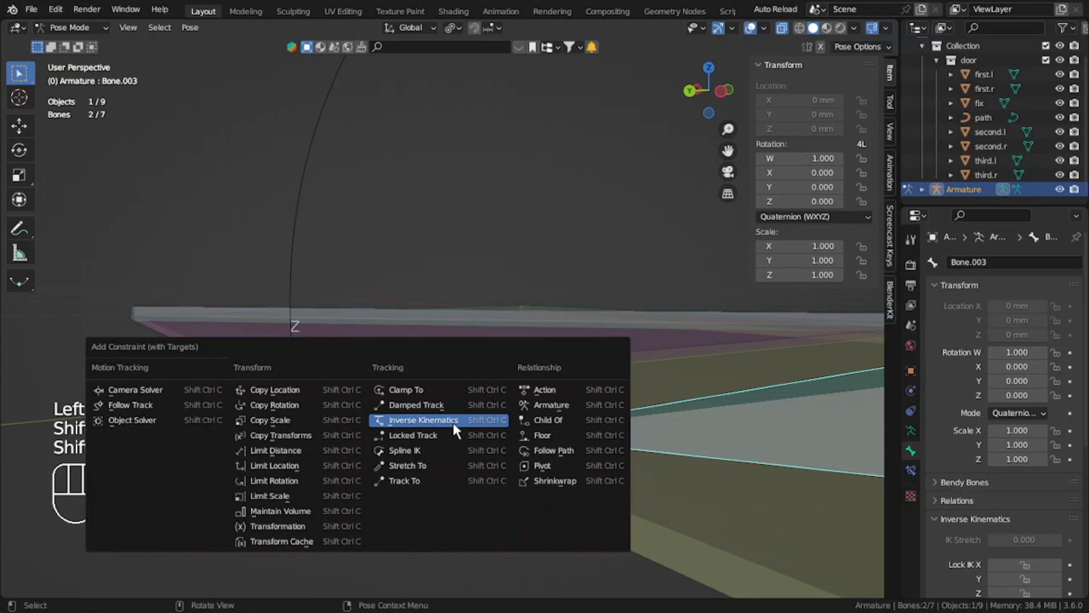
pyautogui.click(423, 420)
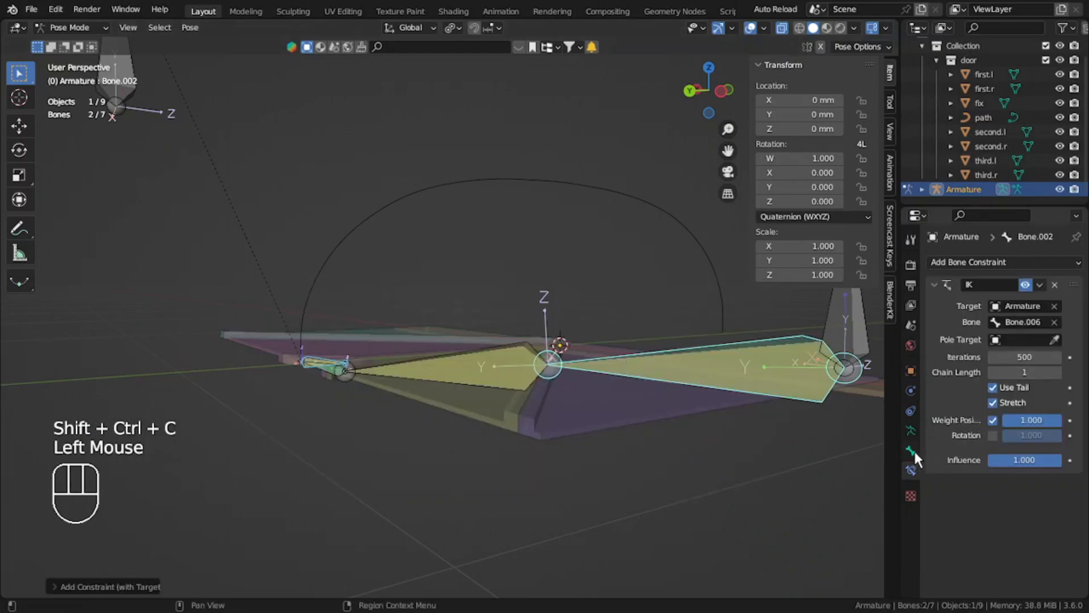
pyautogui.click(723, 430)
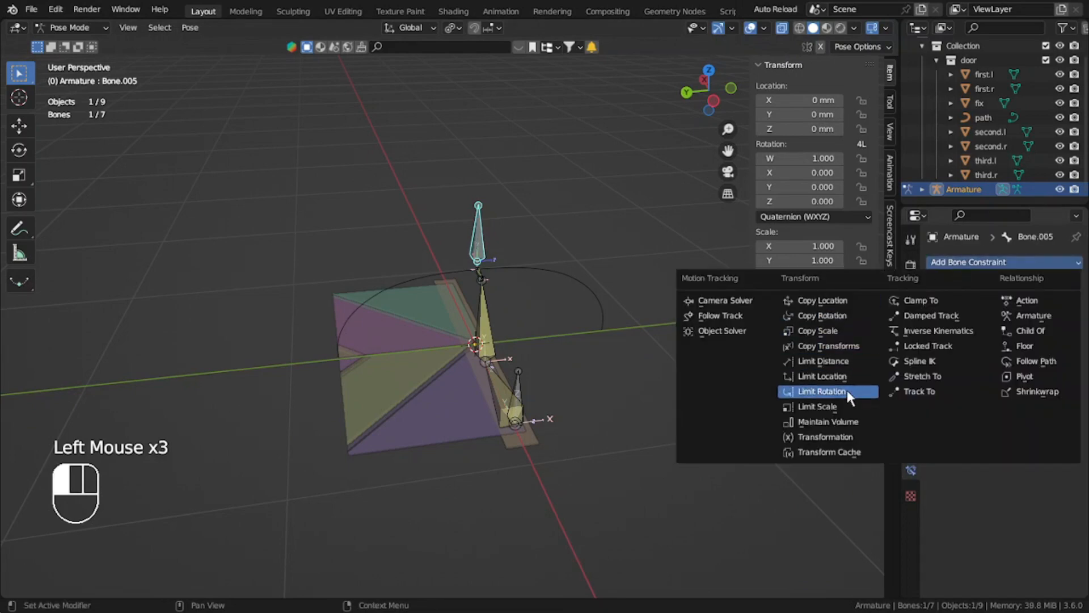
# Give Bone.005 a Limit Location of Min Z -800 mm, Max Z 800 mm with X and Y location locked.
pyautogui.click(823, 376)
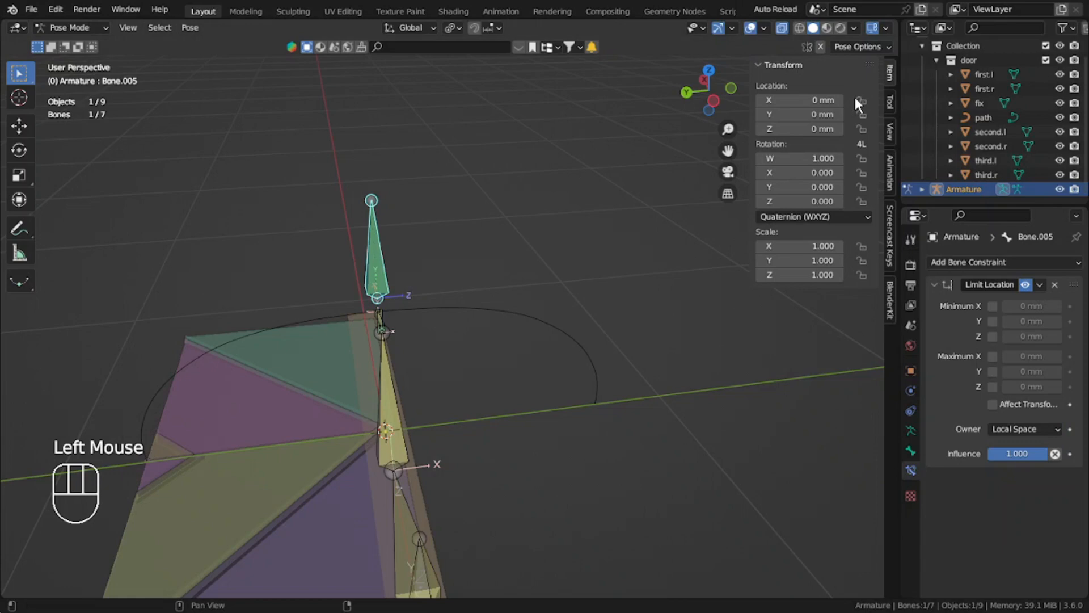
pyautogui.click(993, 335)
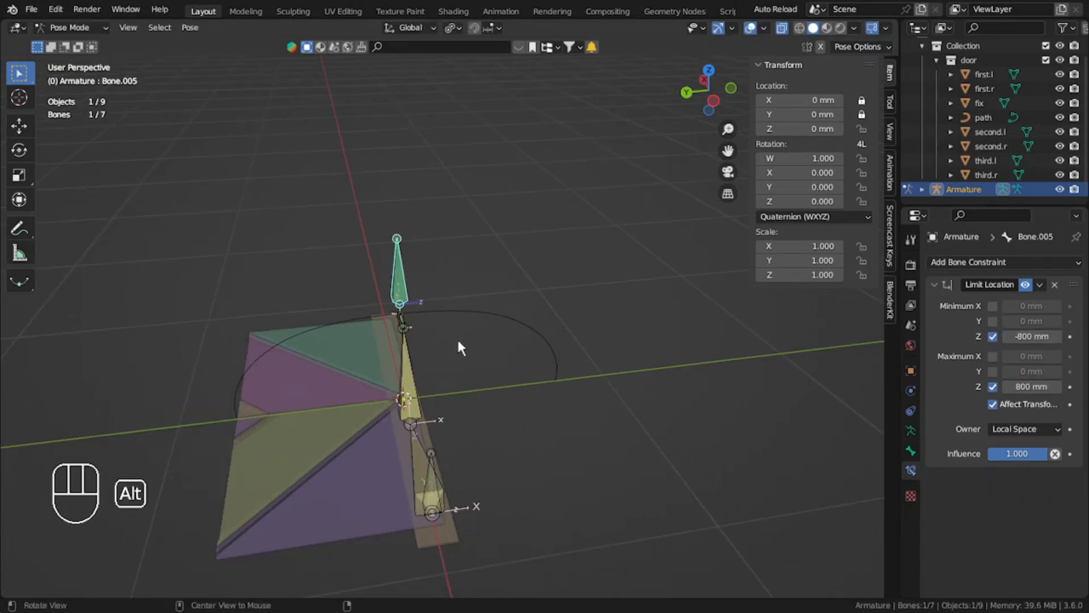
pyautogui.press('Tab')
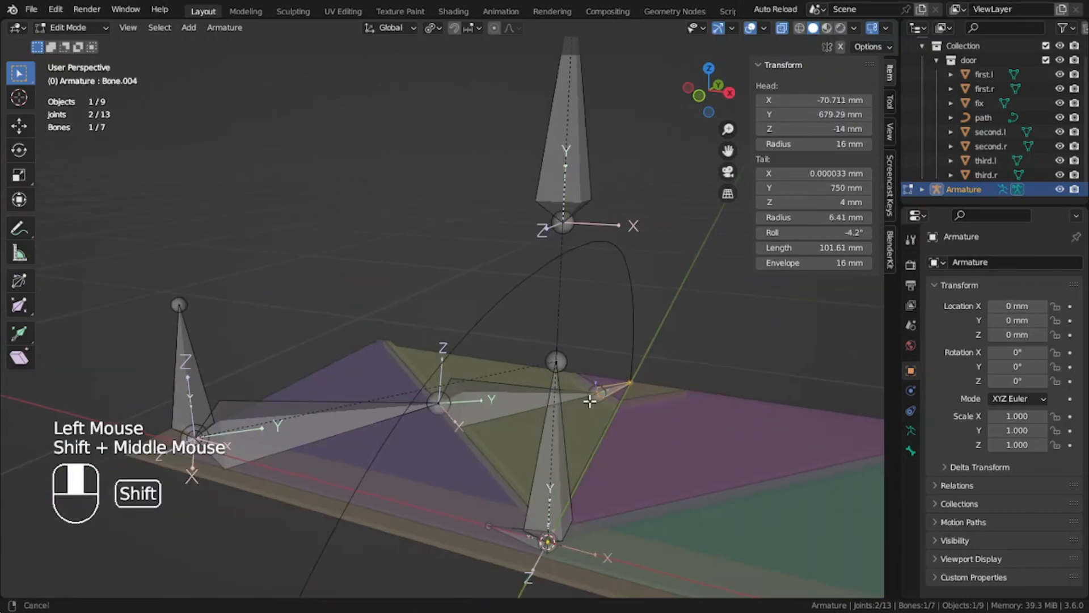
# Extrude and rename the right-side bones, then give third.r a Child Of constraint targeting cntrl.r.
pyautogui.press('F2')
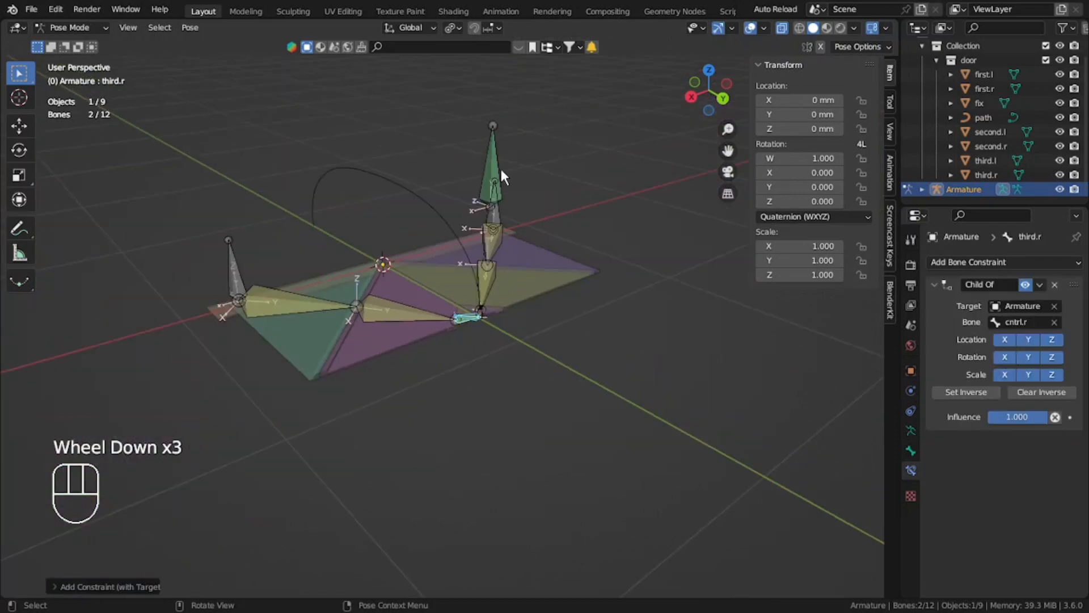
# Give first.r an IK constraint toward cntrl.r, parent the panel to its bone, and test the fold by moving the control.
pyautogui.press('g')
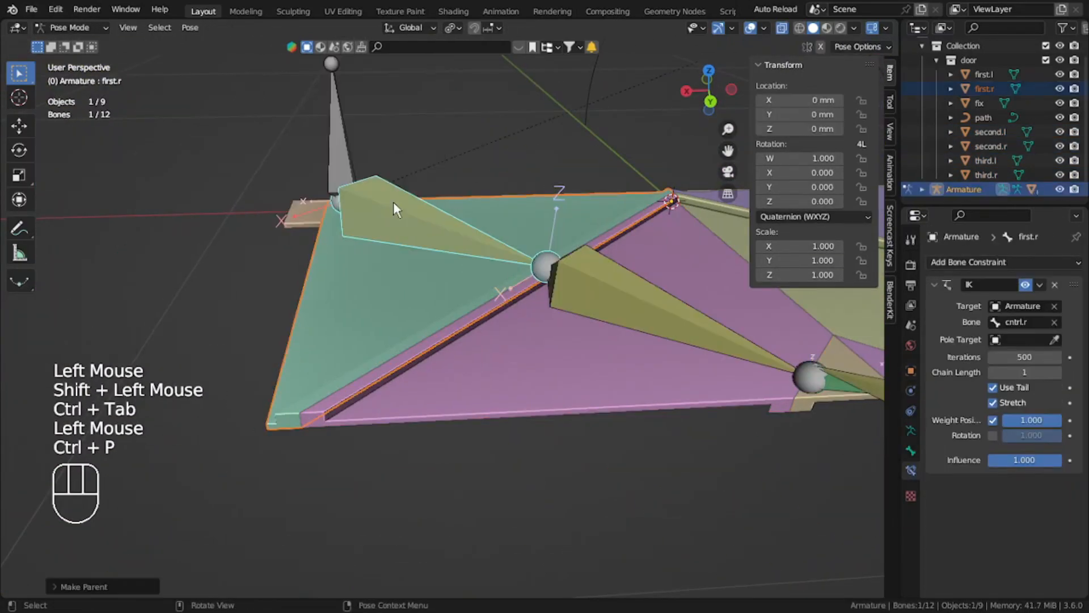
pyautogui.press('g')
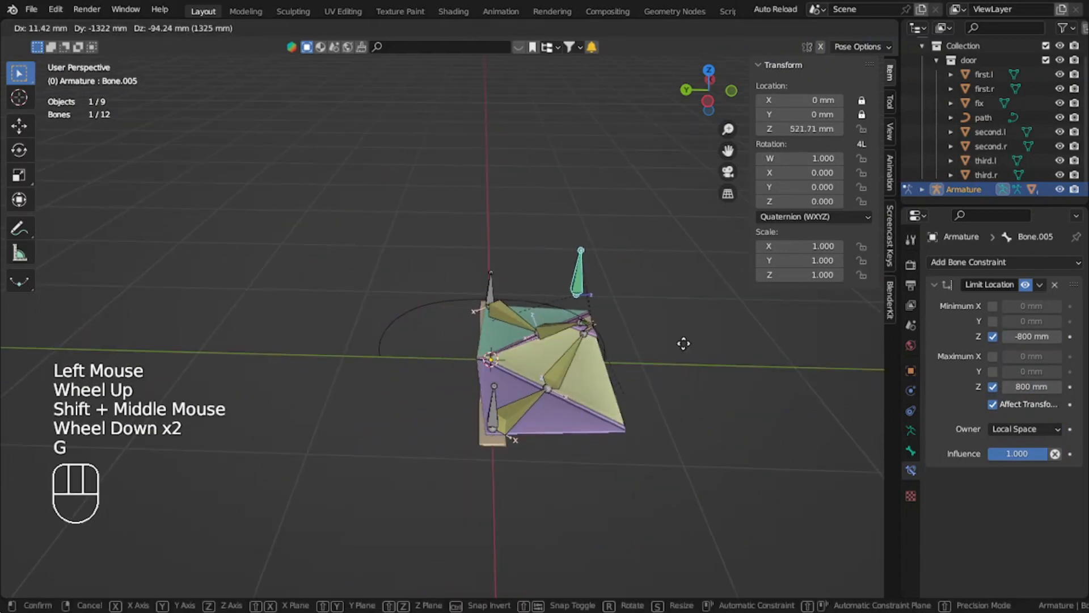
pyautogui.press('ctrl+tab')
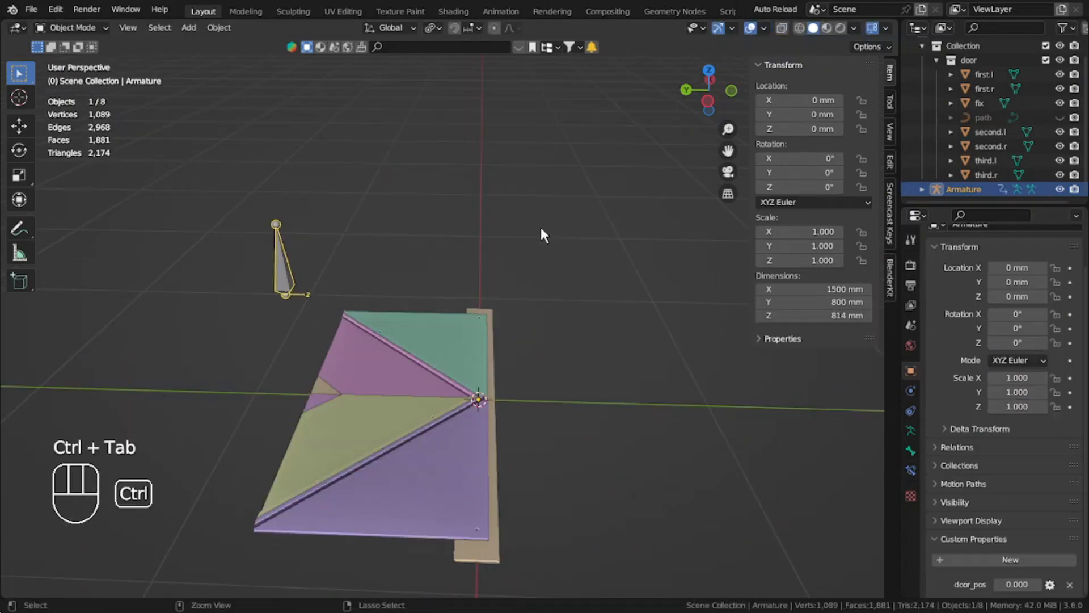
# Add a custom door_pos property to the armature object.
pyautogui.click(782, 338)
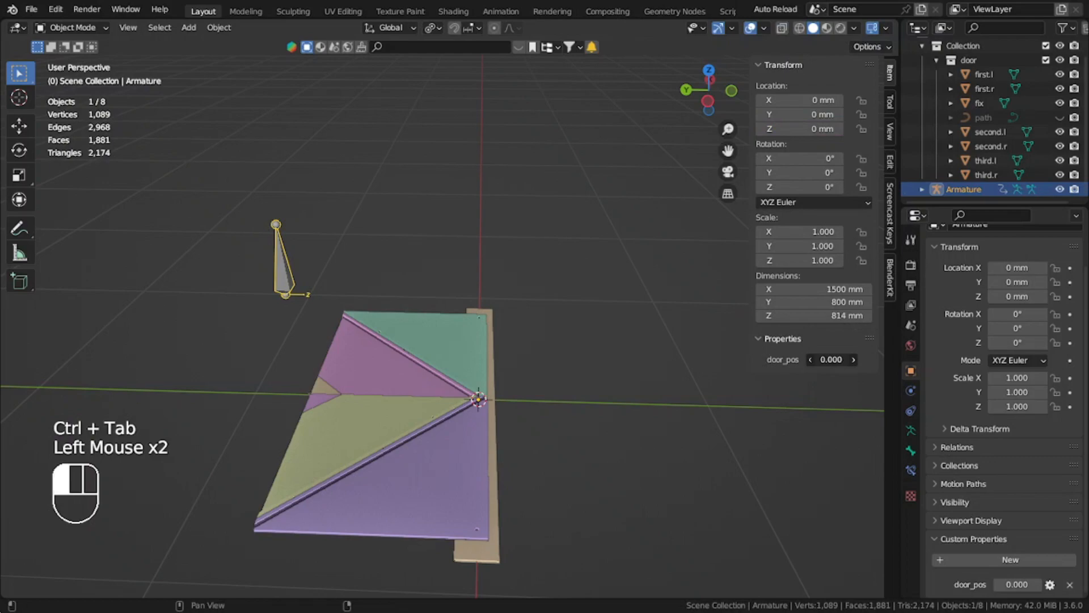